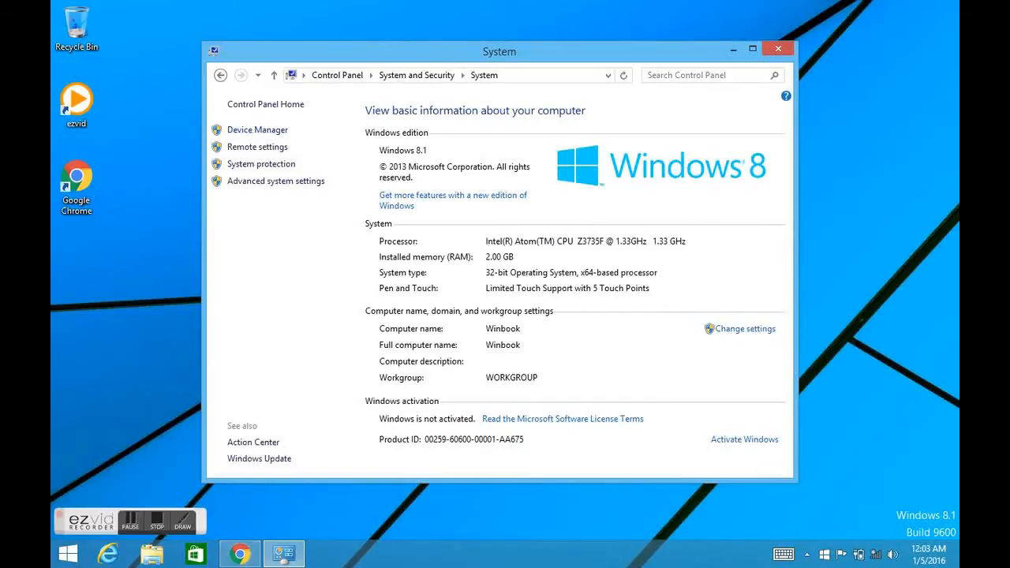
Open Device Manager, then browse File Explorer to Downloads > WinbookTW801-TW802
{"action": "left_click", "coordinate": [257, 129]}
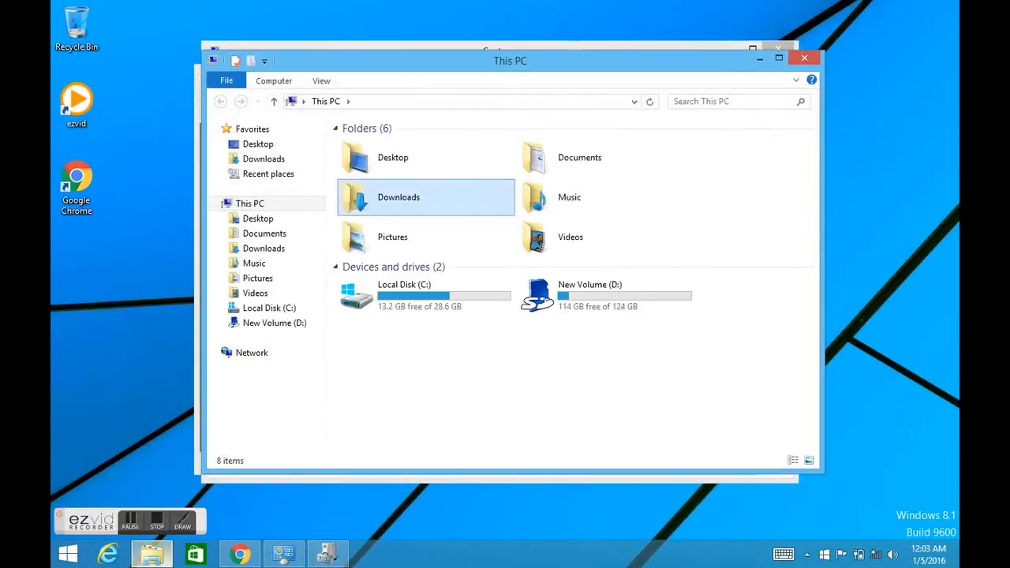
{"action": "double_click", "coordinate": [399, 196]}
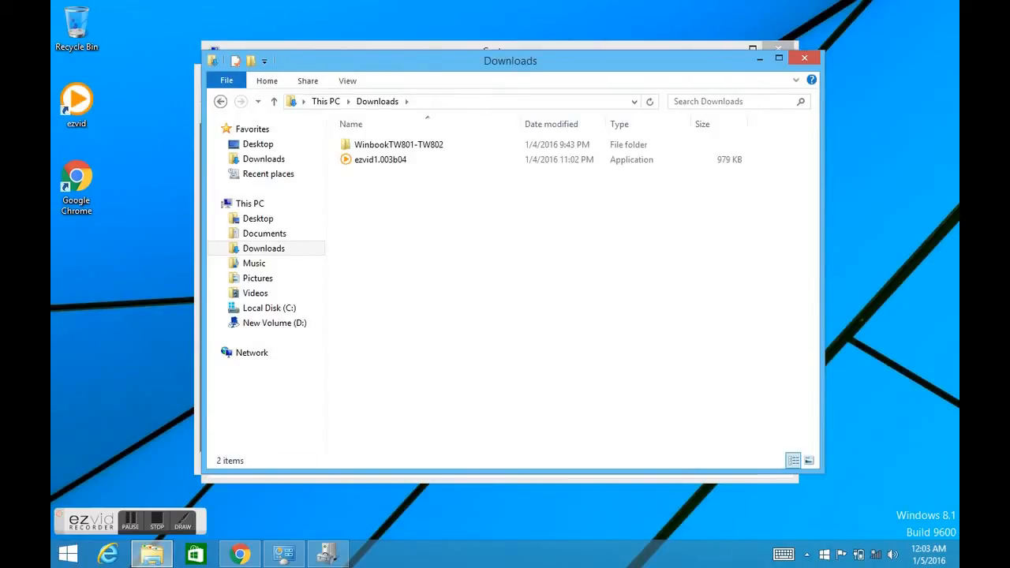
{"action": "double_click", "coordinate": [399, 145]}
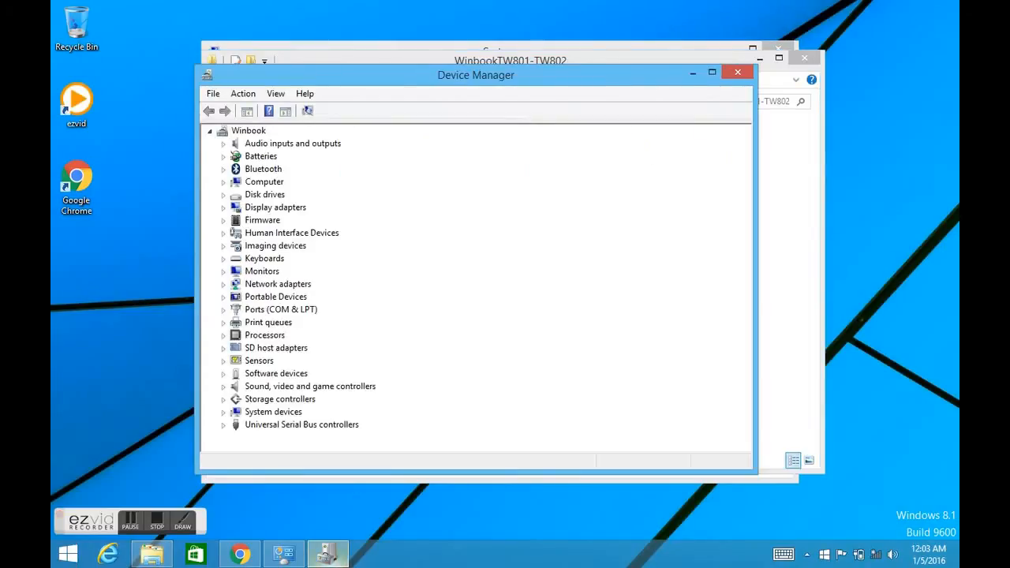
Update the Intel SST speakers driver from the WinbookTW801 - TW802 folder
{"action": "left_click", "coordinate": [224, 271]}
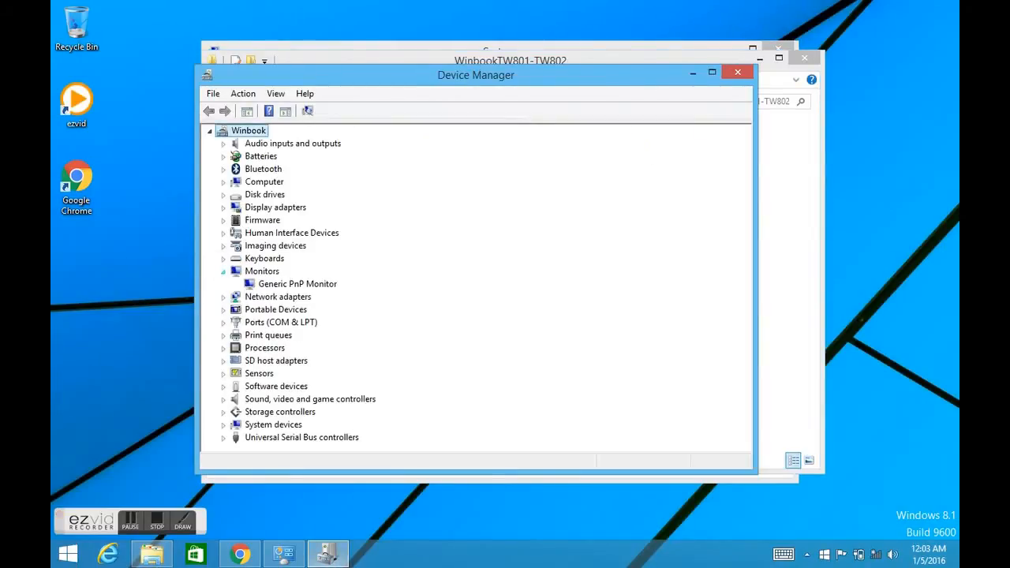
{"action": "left_click", "coordinate": [224, 143]}
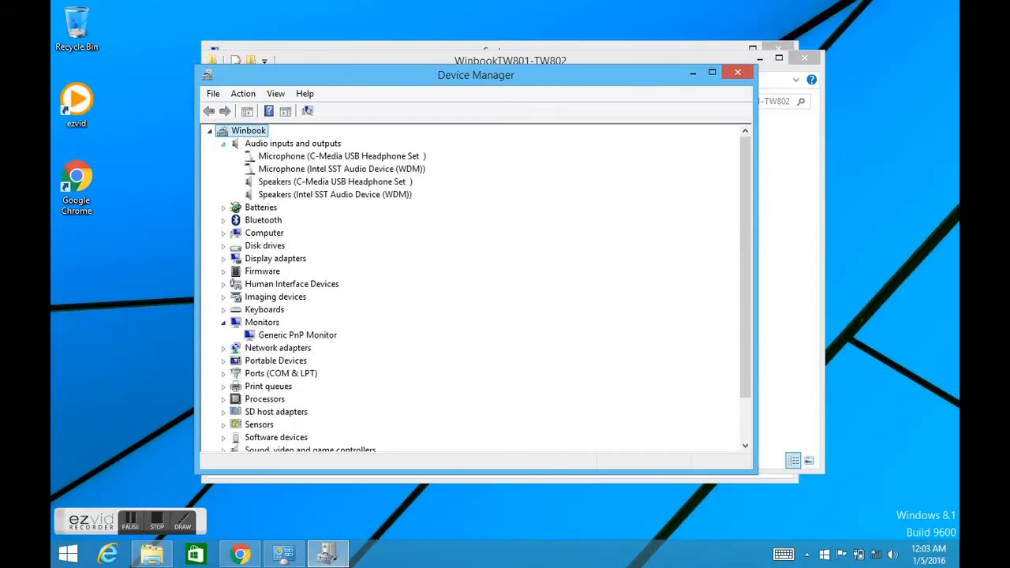
{"action": "left_click", "coordinate": [334, 194]}
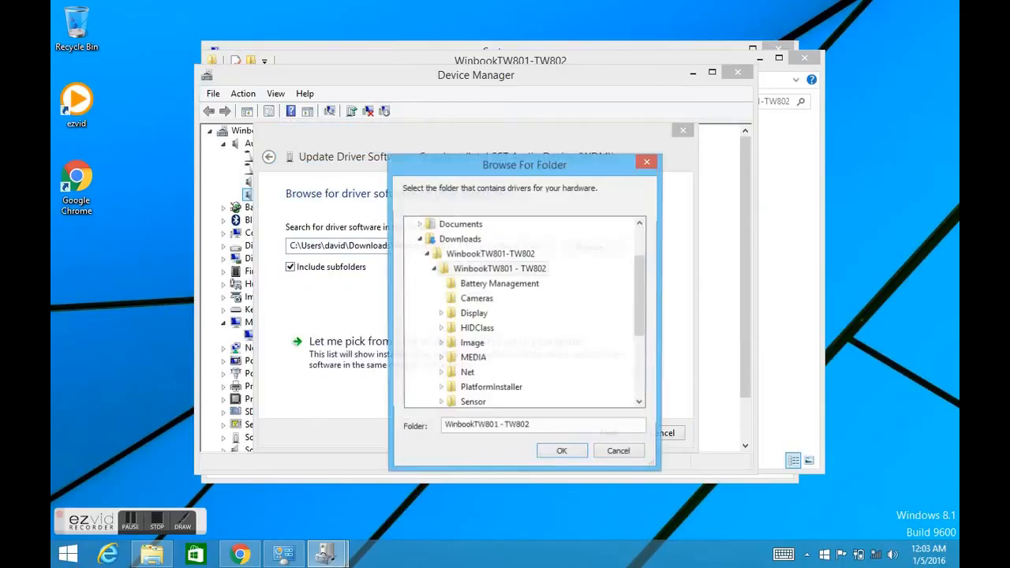
{"action": "left_click", "coordinate": [499, 268]}
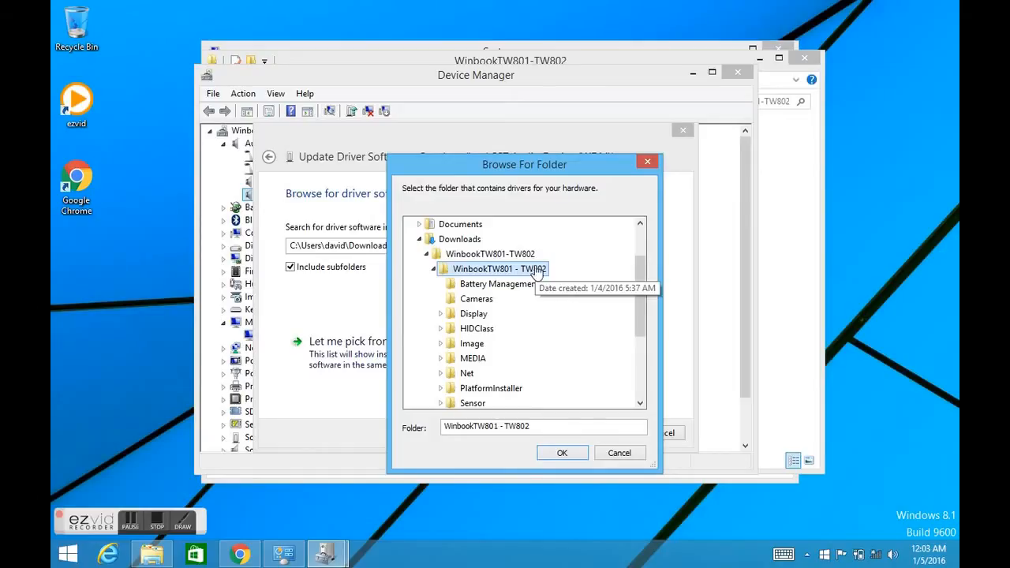
{"action": "left_click", "coordinate": [562, 452]}
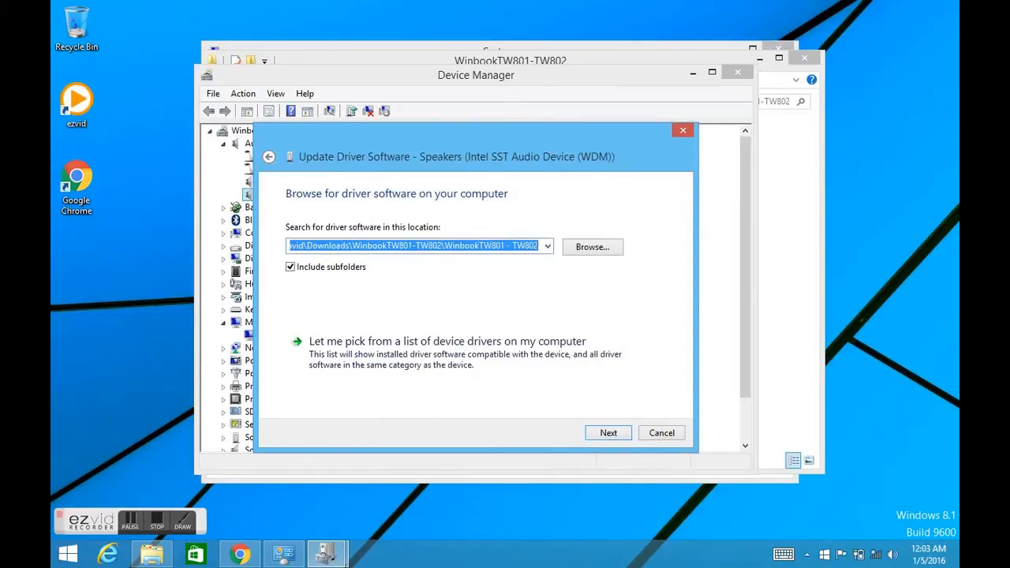
{"action": "left_click", "coordinate": [661, 432]}
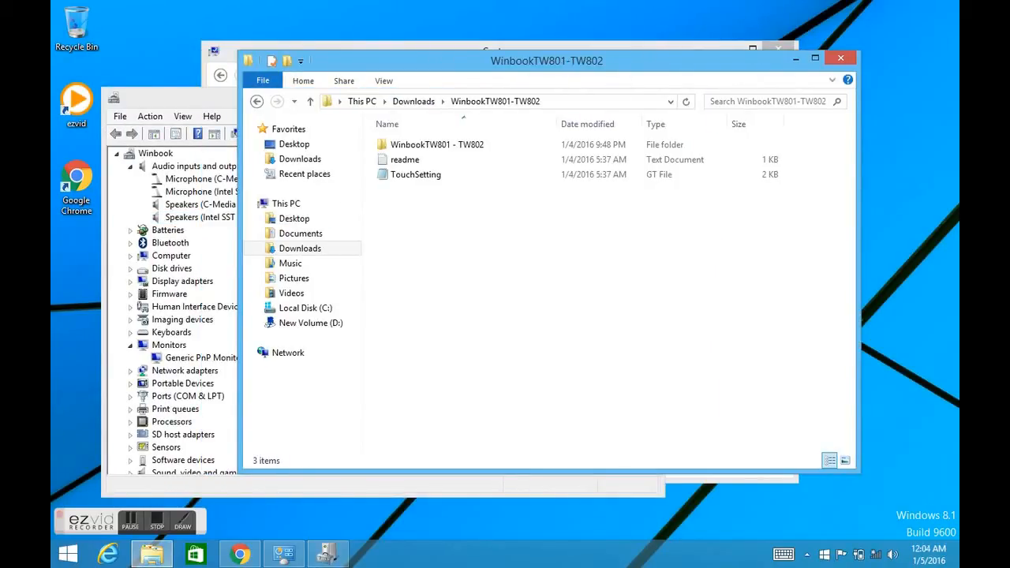
Navigate into WinbookTW801 - TW802 > PlatformInstaller and select the Setup application
{"action": "left_click", "coordinate": [415, 175]}
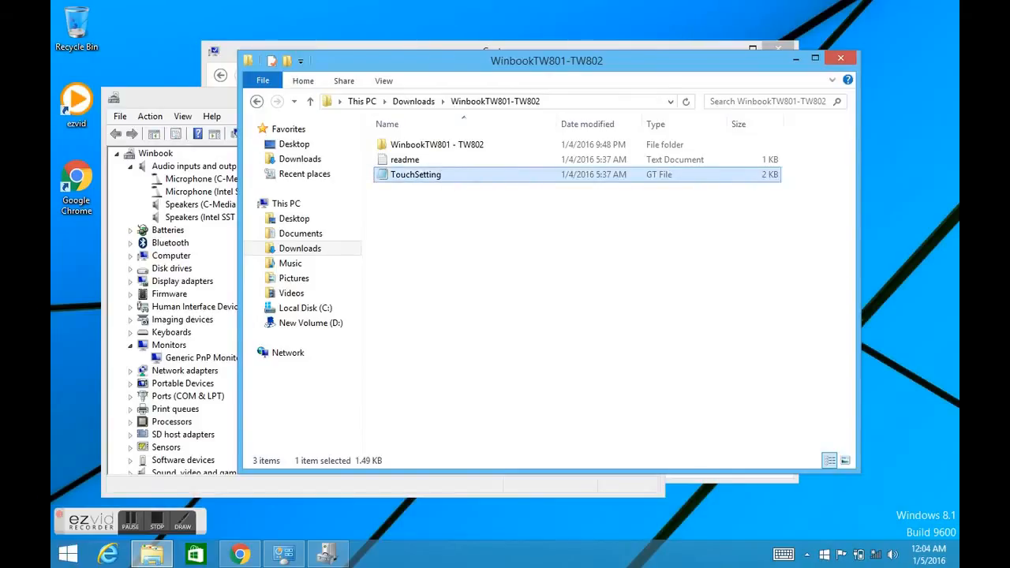
{"action": "double_click", "coordinate": [405, 159]}
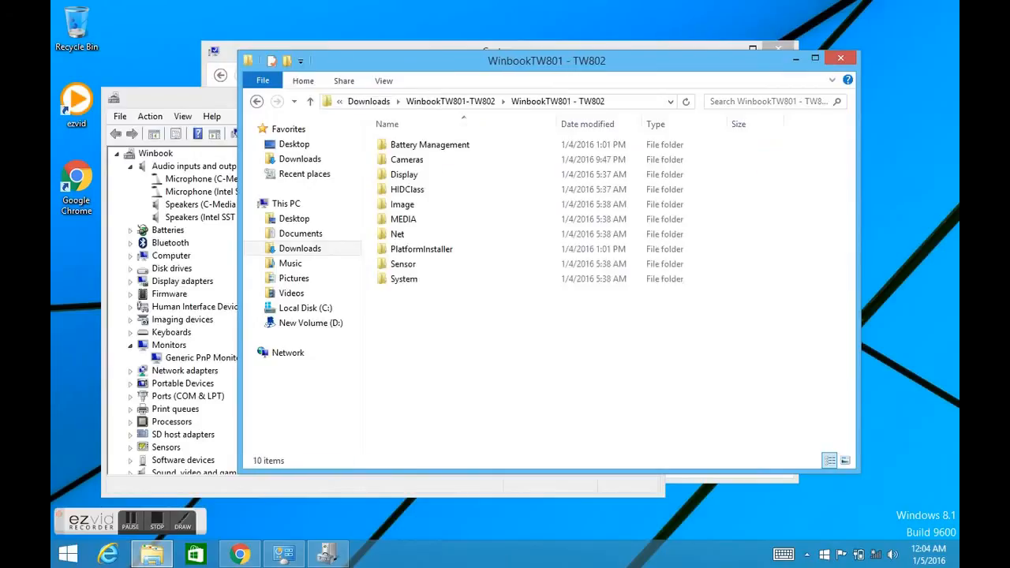
{"action": "double_click", "coordinate": [422, 248]}
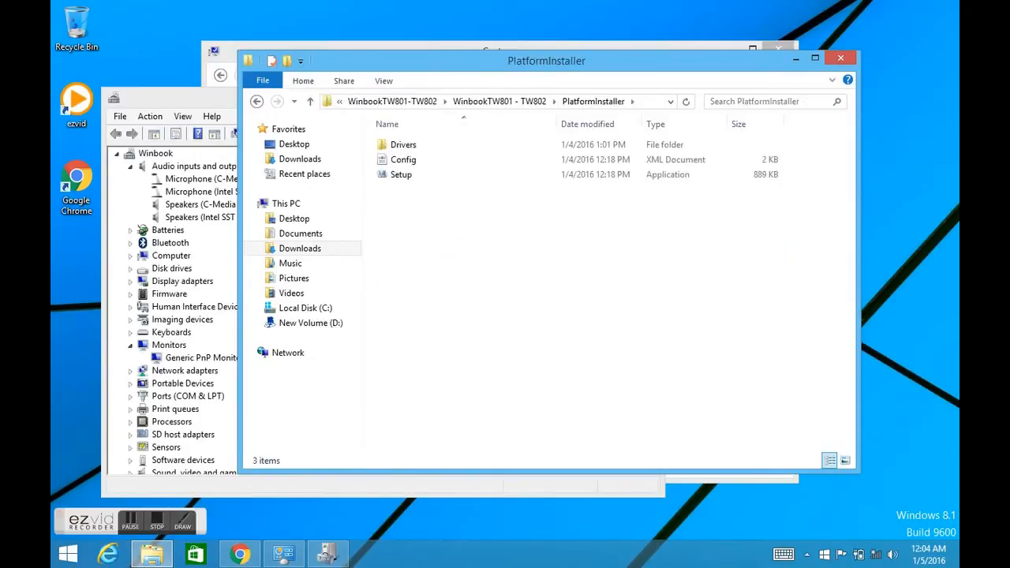
{"action": "left_click", "coordinate": [401, 175]}
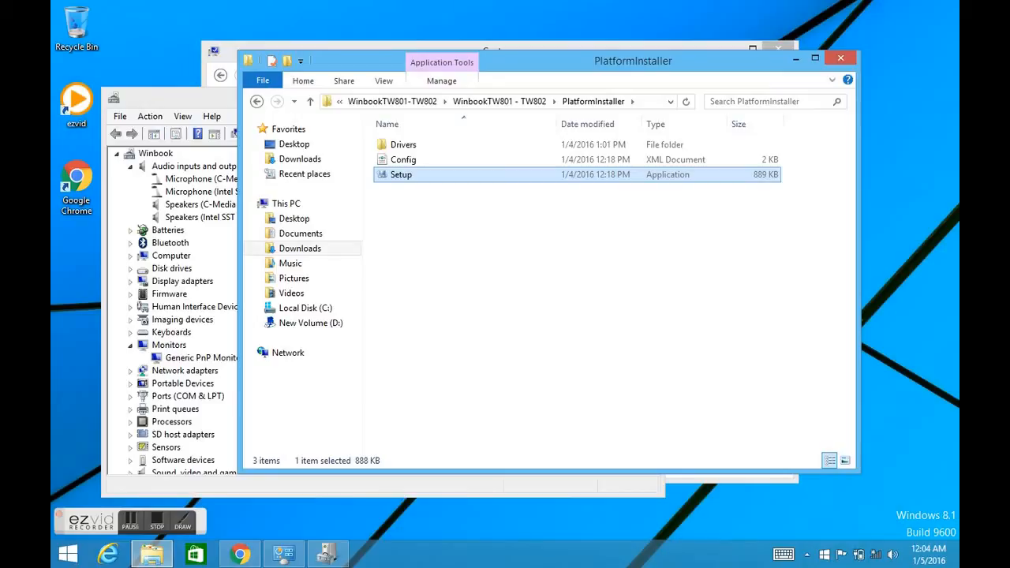
{"action": "left_click", "coordinate": [257, 101]}
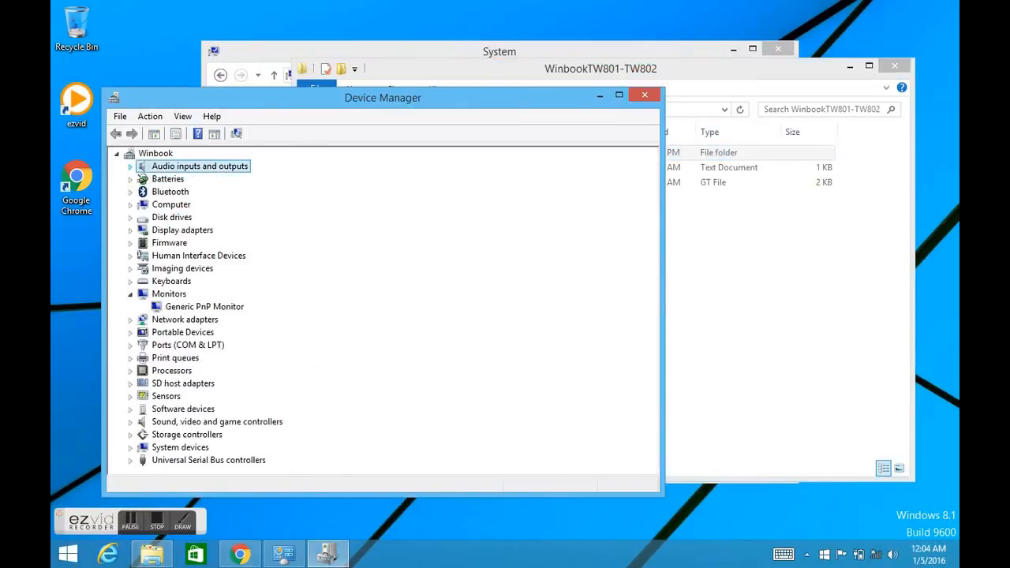
Move the Device Manager window aside and collapse the Monitors category
{"action": "left_click_drag", "start_coordinate": [383, 97], "coordinate": [476, 92]}
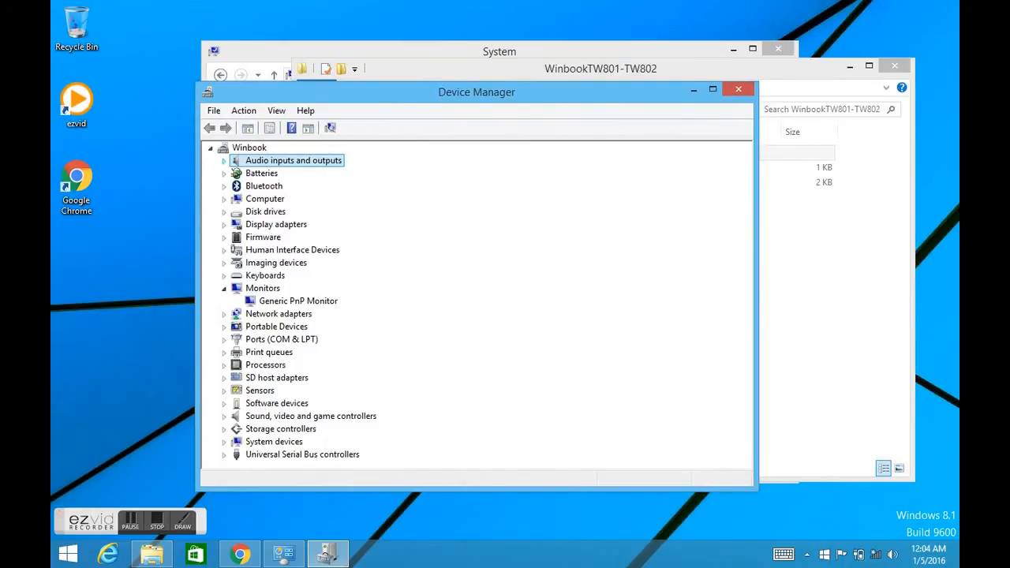
{"action": "left_click", "coordinate": [224, 288]}
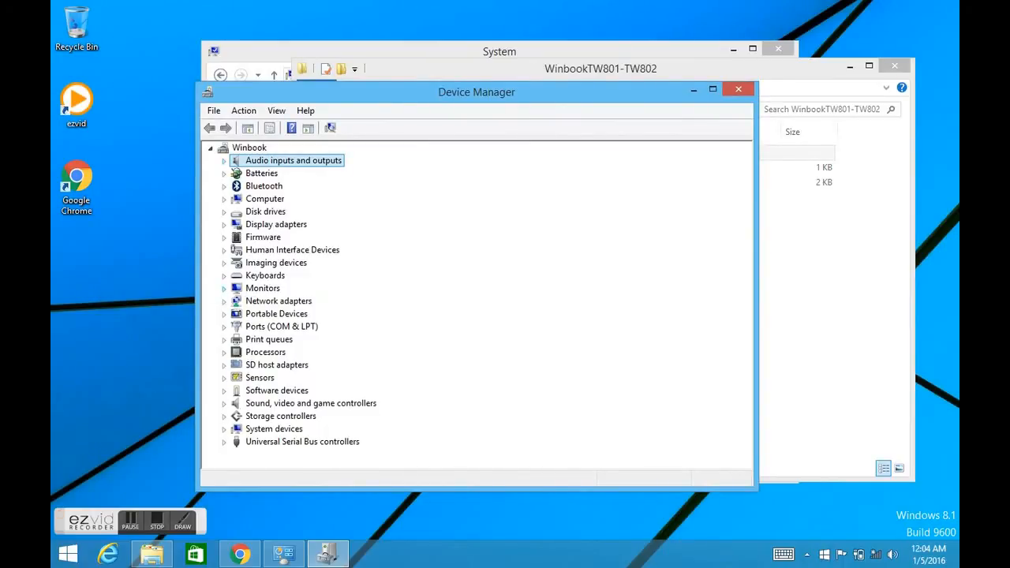
{"action": "left_click_drag", "start_coordinate": [476, 91], "coordinate": [500, 63]}
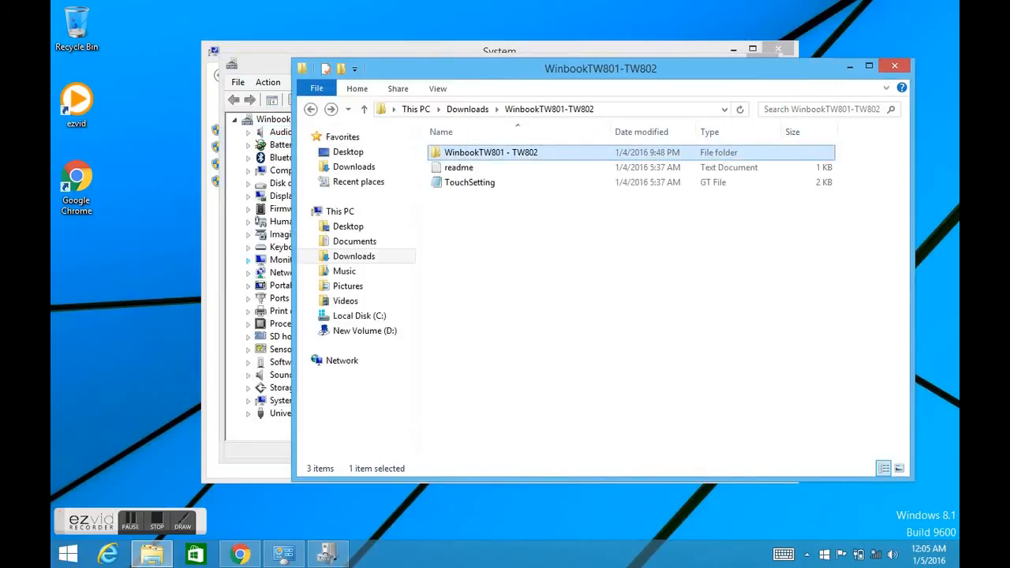
Go into WinbookTW801 - TW802 > PlatformInstaller, then bring Device Manager forward
{"action": "double_click", "coordinate": [491, 153]}
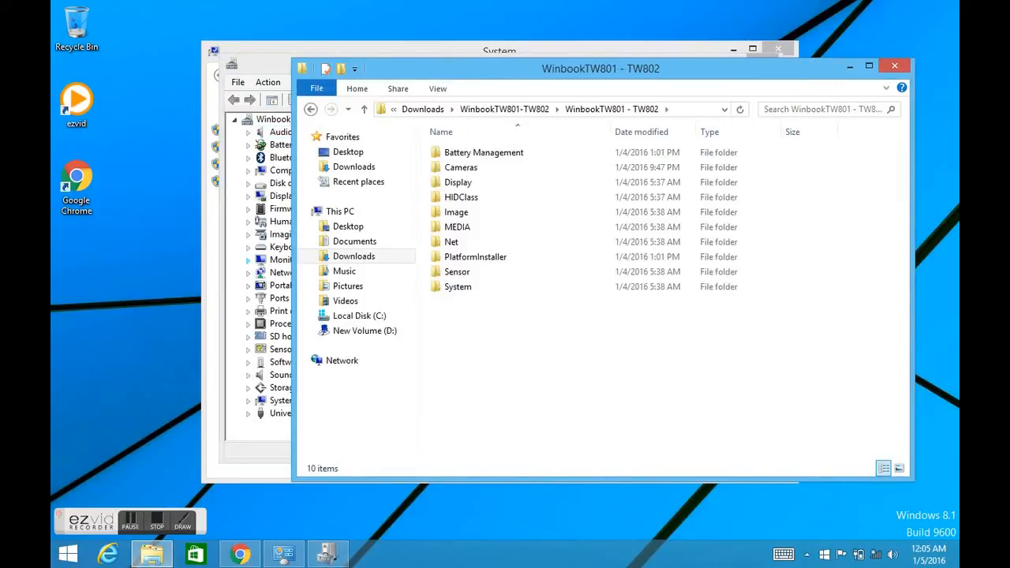
{"action": "double_click", "coordinate": [475, 257]}
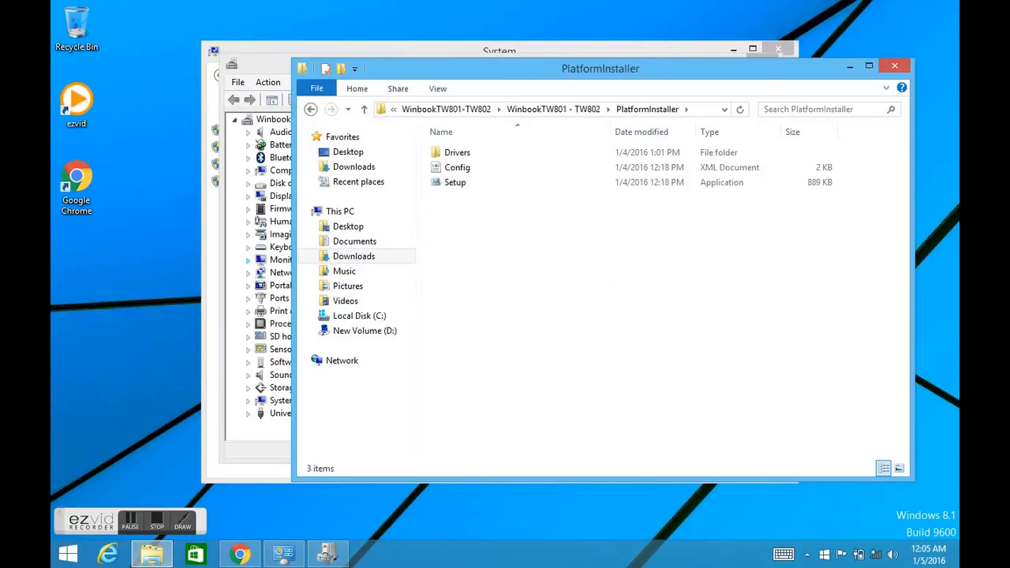
{"action": "left_click", "coordinate": [310, 109]}
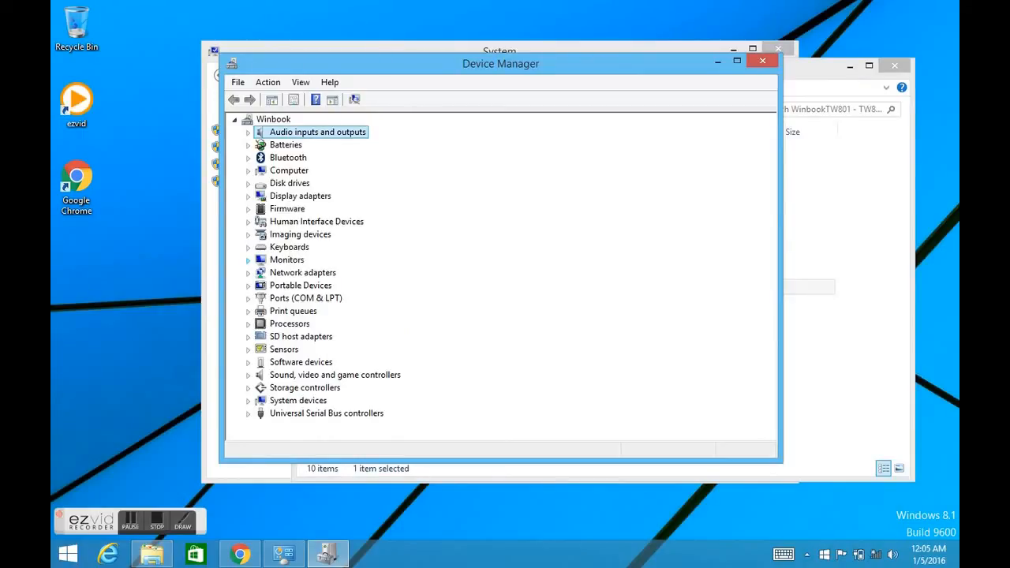
Update the ACPI-compliant battery driver, browsing to the WinbookTW801 - TW802 folder
{"action": "left_click", "coordinate": [248, 145]}
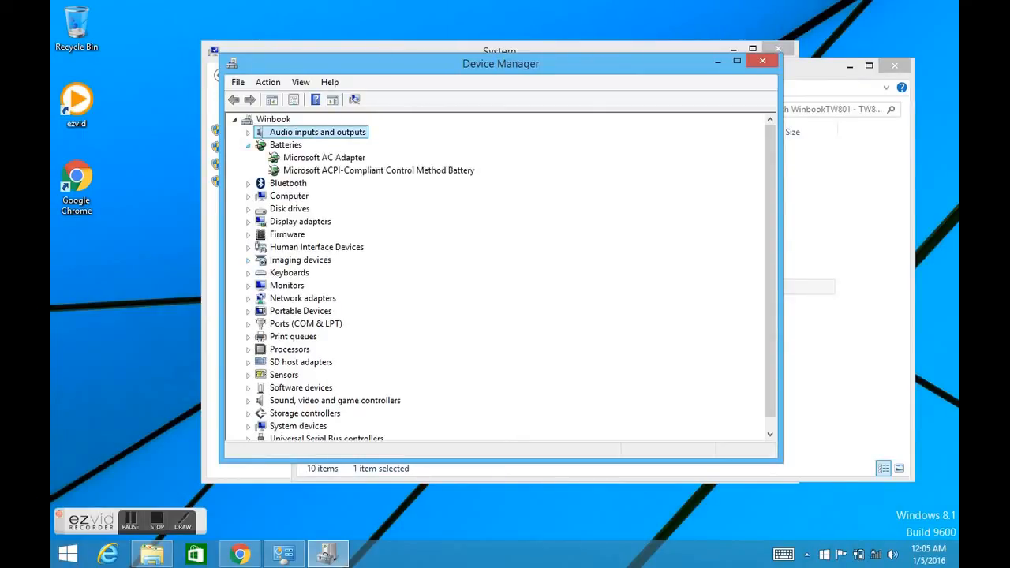
{"action": "left_click", "coordinate": [378, 170]}
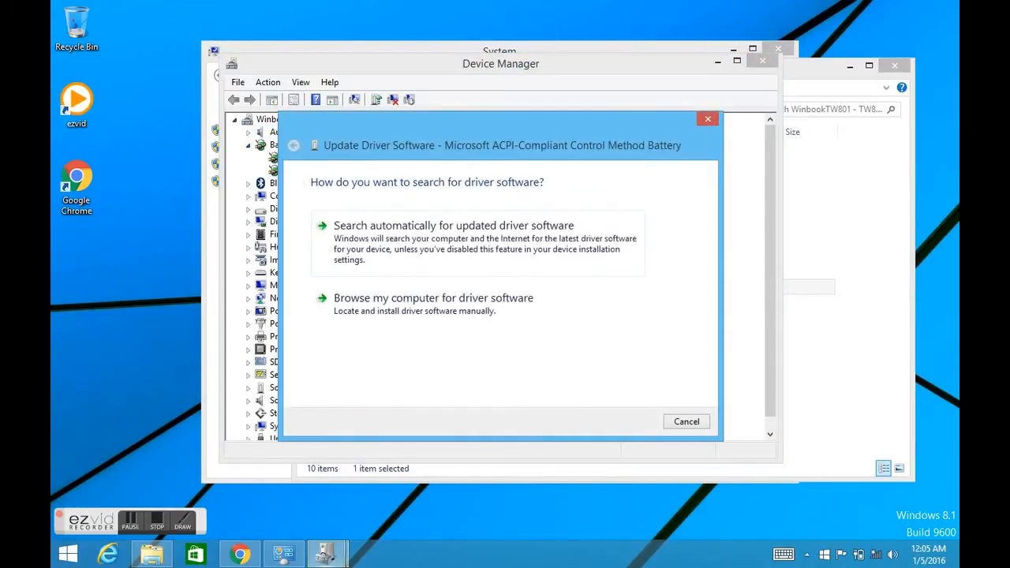
{"action": "left_click", "coordinate": [432, 297]}
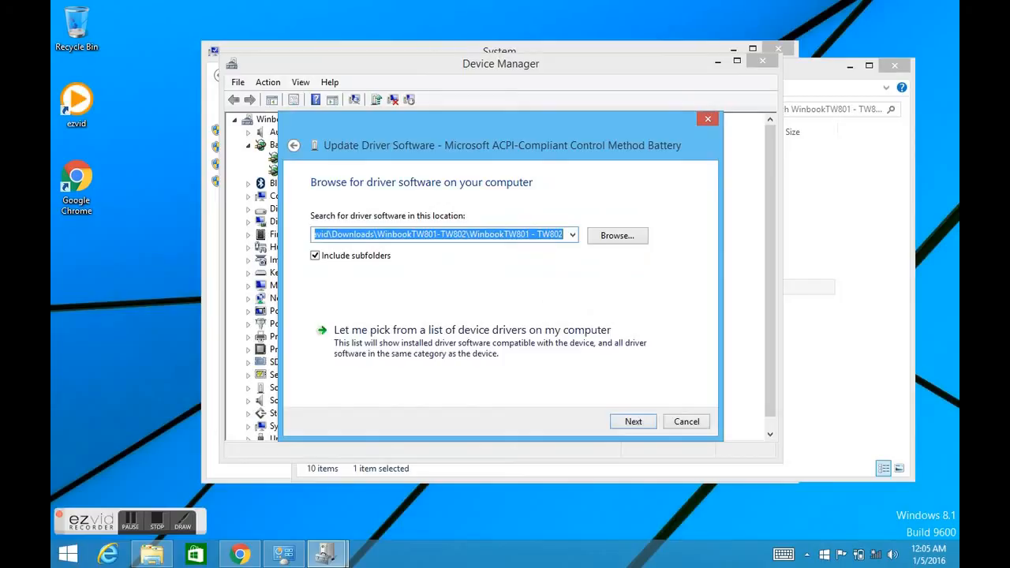
{"action": "left_click", "coordinate": [616, 235]}
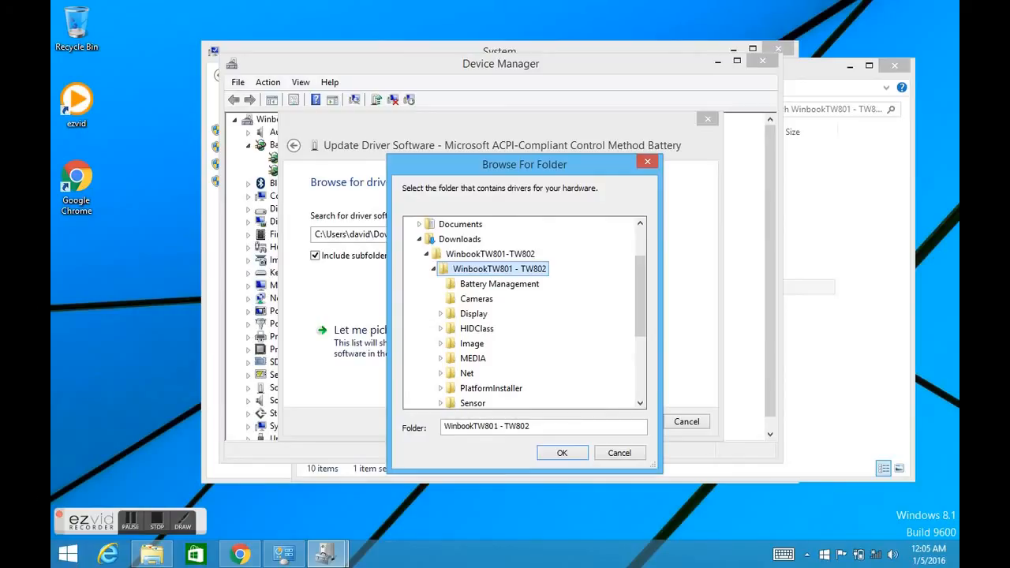
{"action": "left_click", "coordinate": [562, 453]}
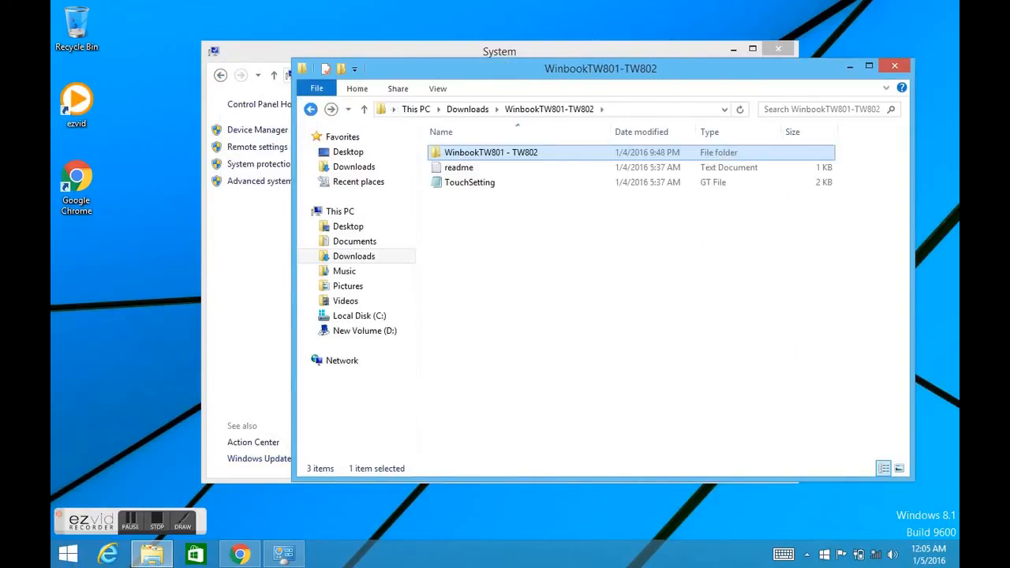
Reopen WinbookTW801 - TW802 > PlatformInstaller to reach the Setup application
{"action": "double_click", "coordinate": [491, 152]}
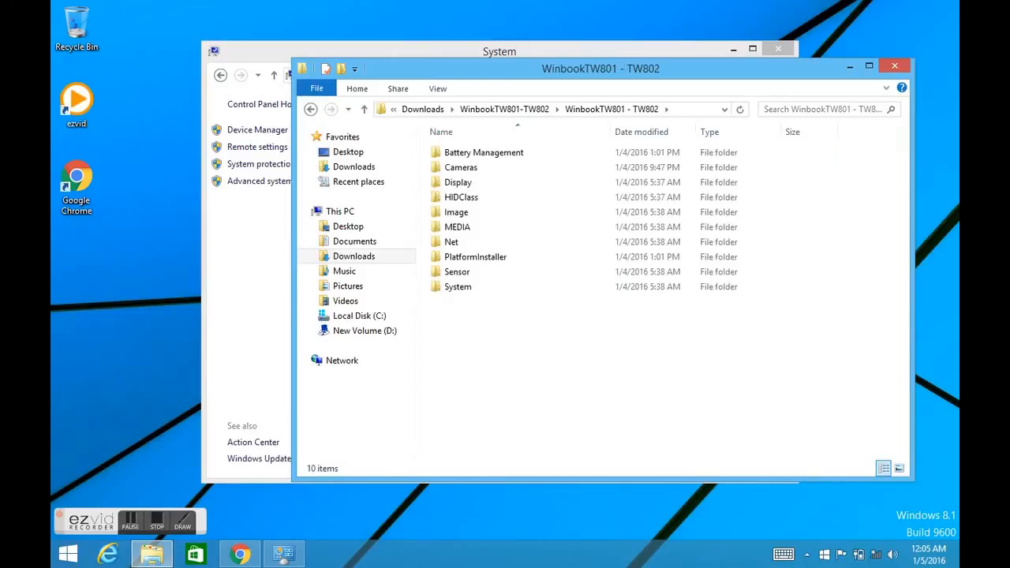
{"action": "double_click", "coordinate": [475, 257]}
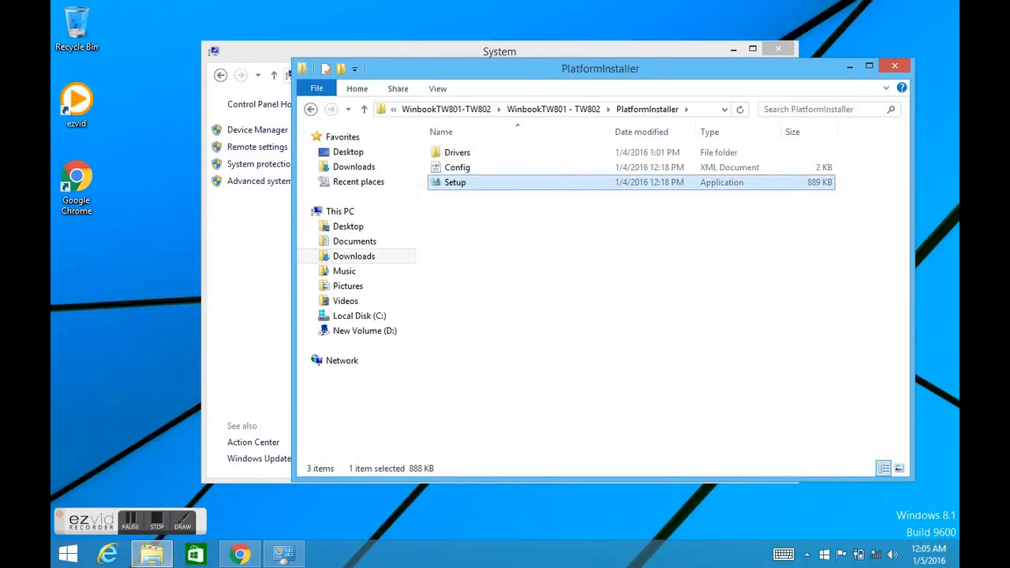